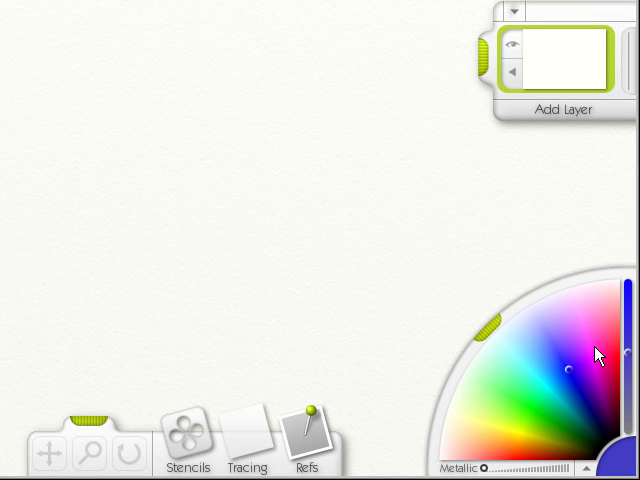
mouse_move(520, 372)
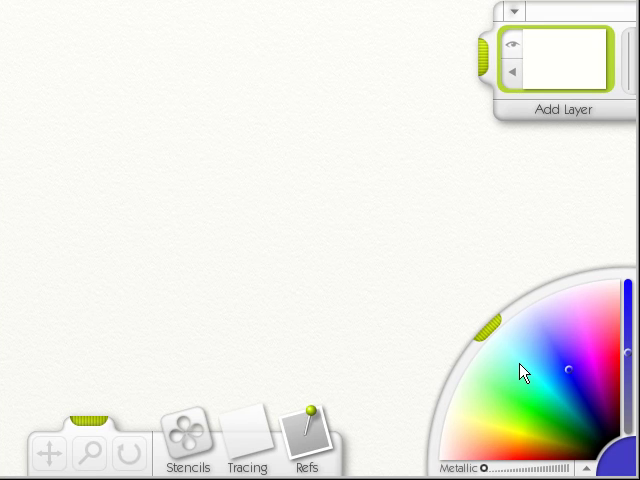
mouse_move(528, 372)
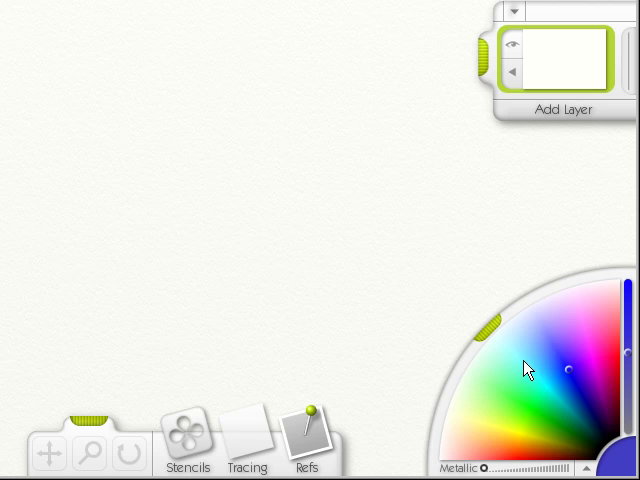
mouse_move(522, 368)
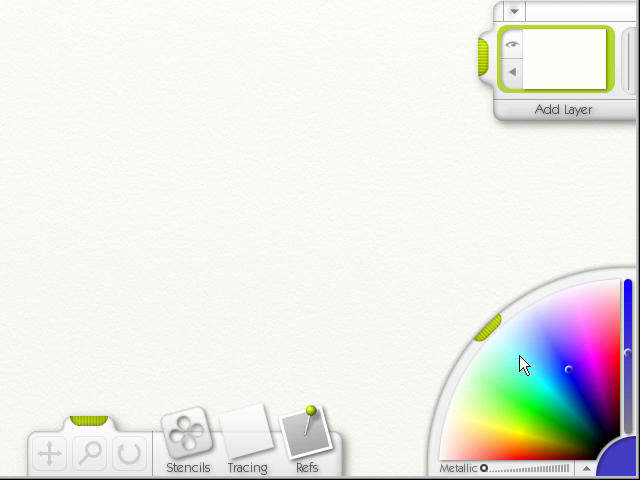
mouse_move(532, 364)
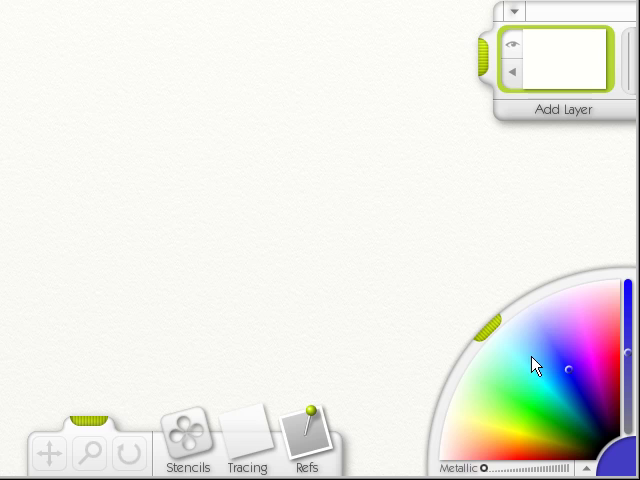
mouse_move(456, 438)
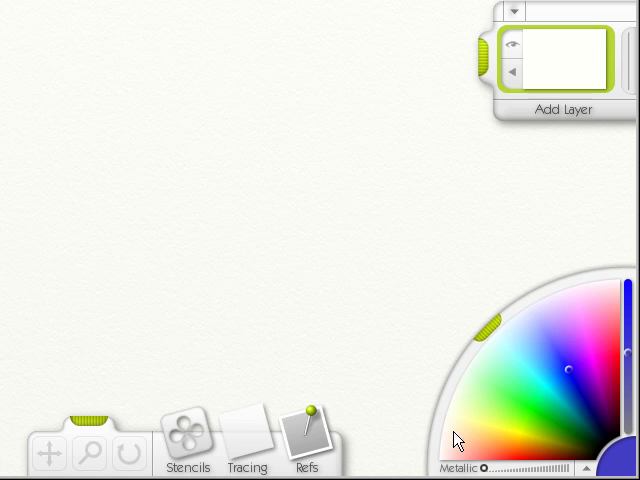
mouse_move(562, 332)
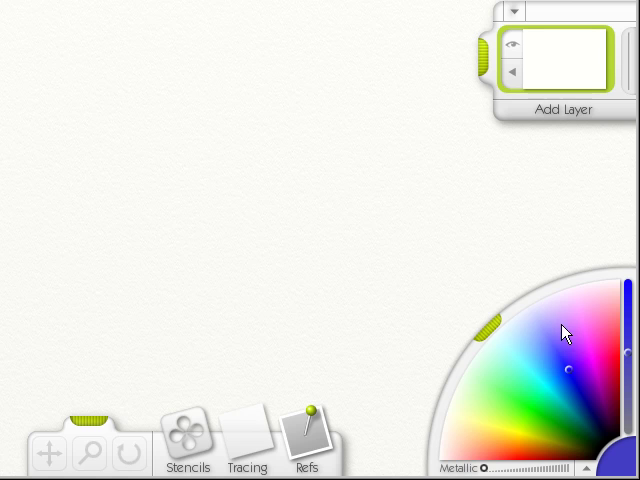
mouse_move(532, 350)
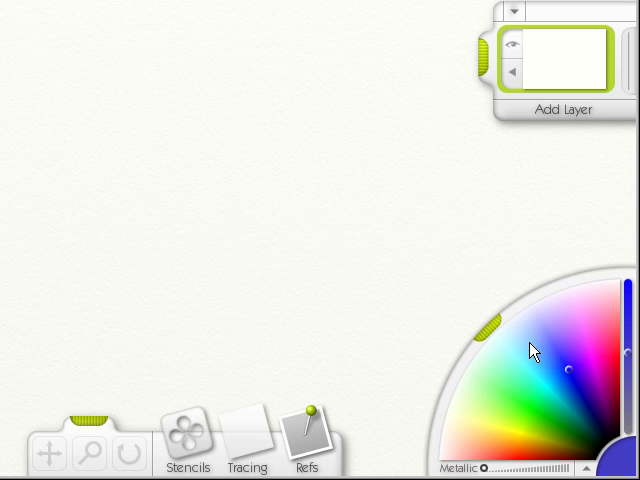
mouse_move(520, 354)
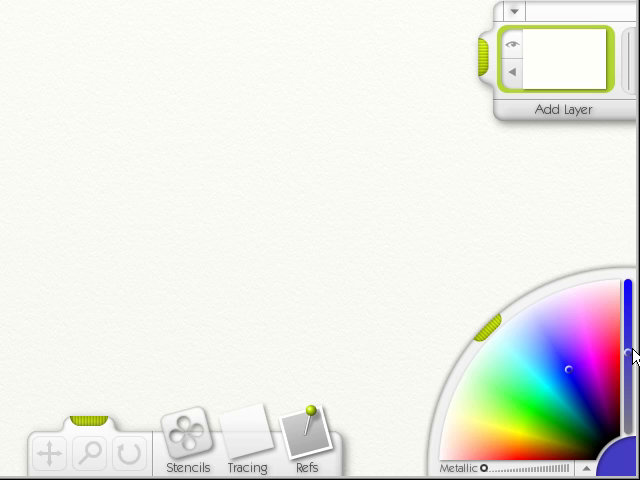
mouse_move(628, 358)
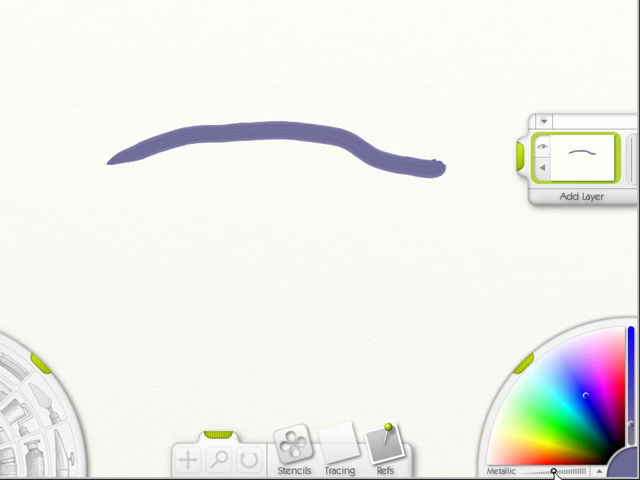
- Paint a dark navy wavy stroke below the first and a yellow one along the top
click(124, 216)
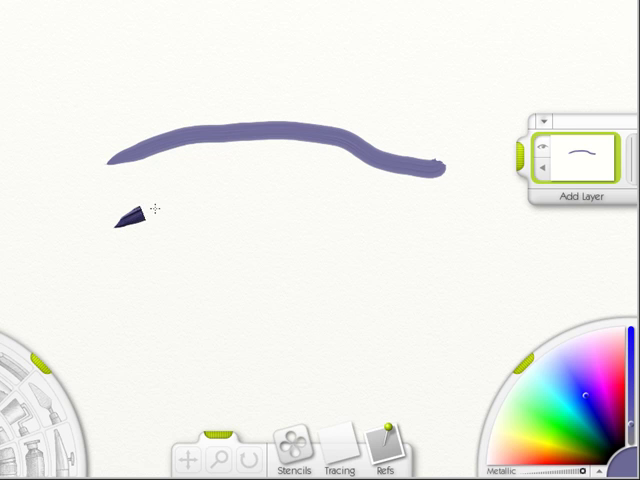
drag(120, 222, 490, 220)
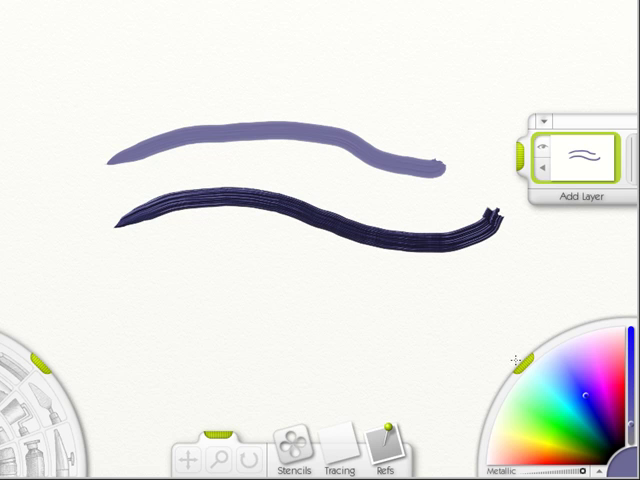
mouse_move(588, 348)
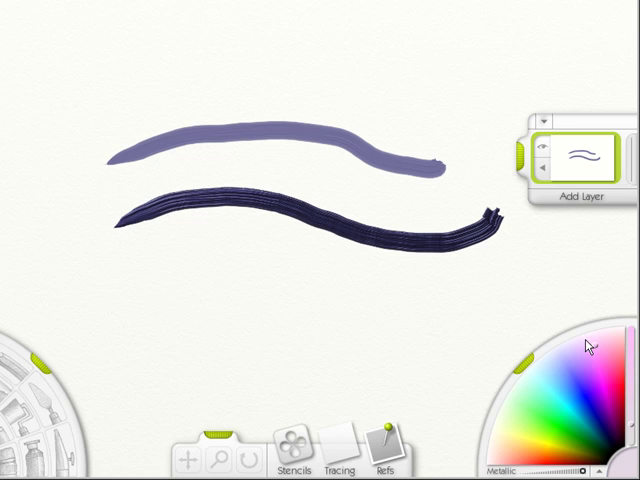
mouse_move(148, 318)
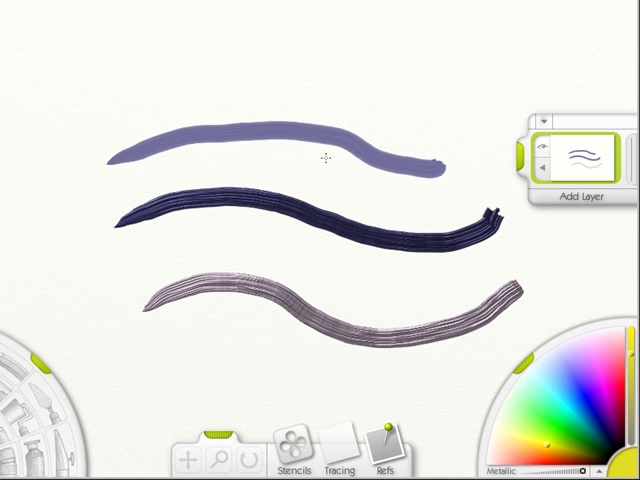
drag(120, 76, 424, 84)
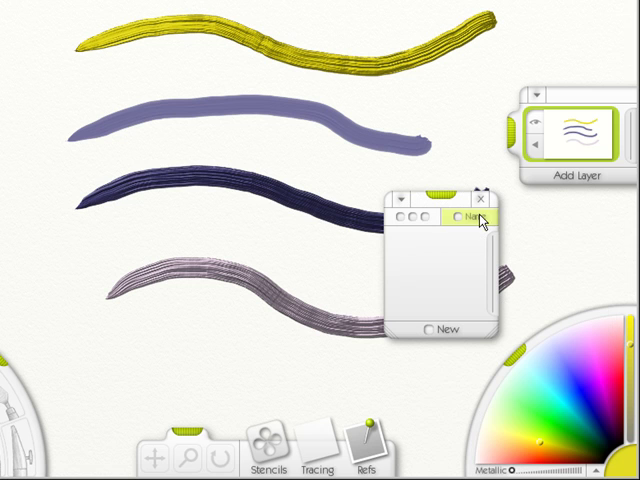
mouse_move(540, 410)
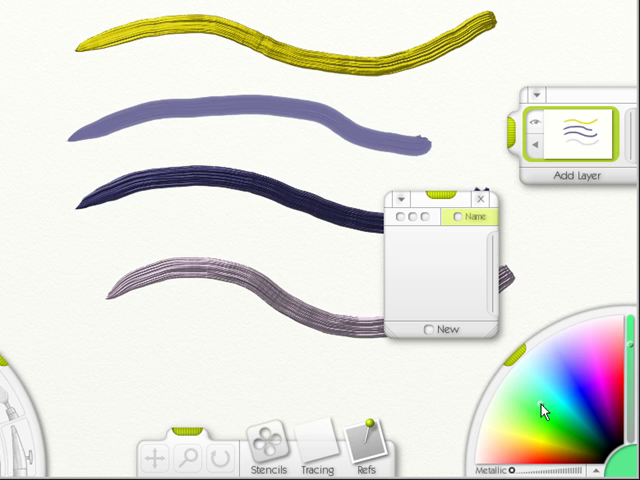
- Pick a green on the wheel and add it as a new colour sample
click(440, 330)
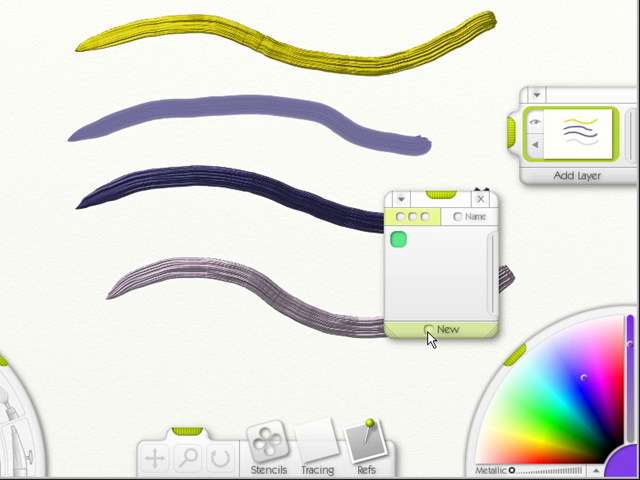
click(432, 328)
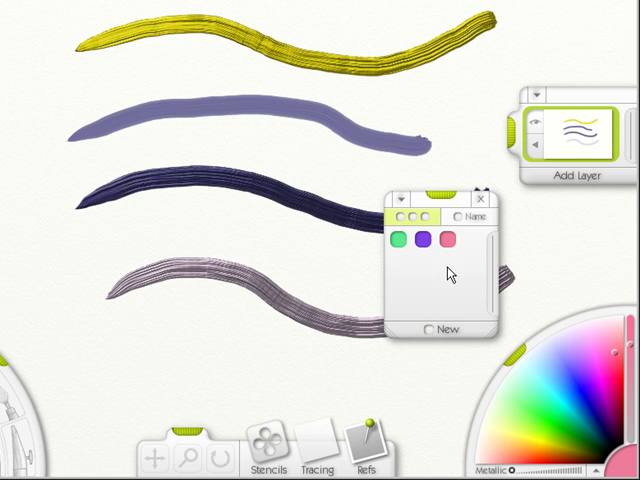
mouse_move(404, 280)
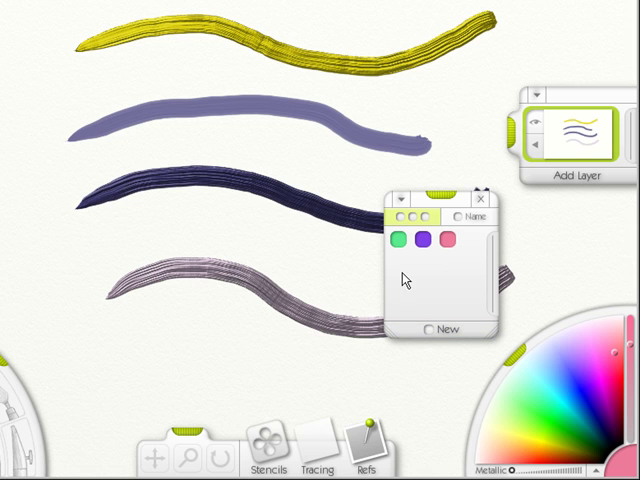
mouse_move(474, 284)
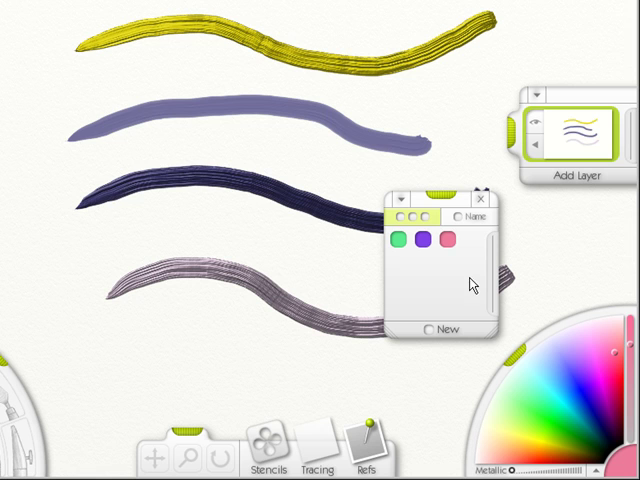
mouse_move(472, 270)
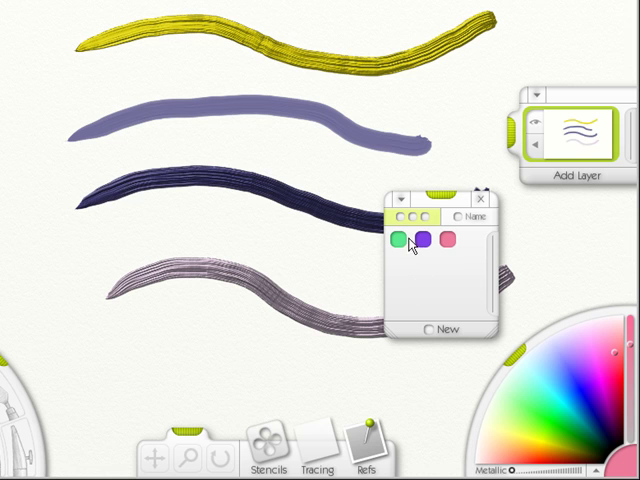
mouse_move(576, 388)
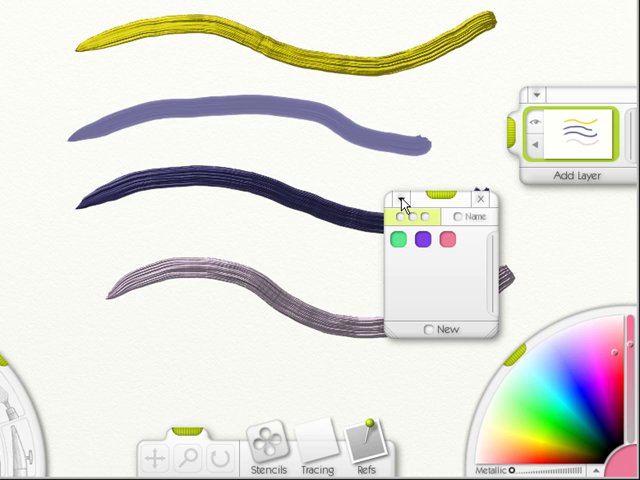
- Choose Load Colors from the samples panel menu to bring up the palette file dialog
click(400, 202)
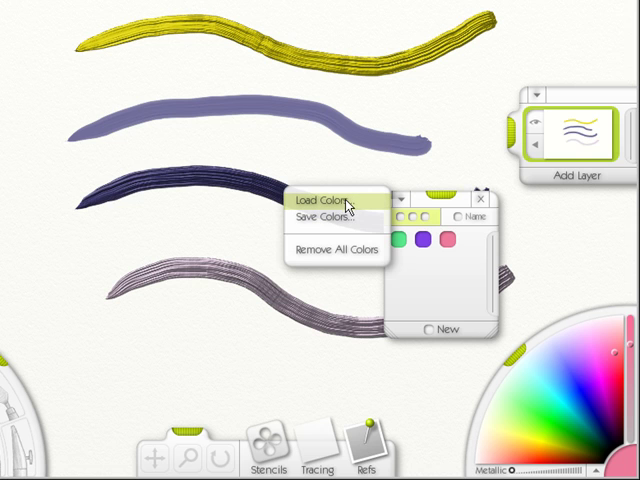
click(320, 200)
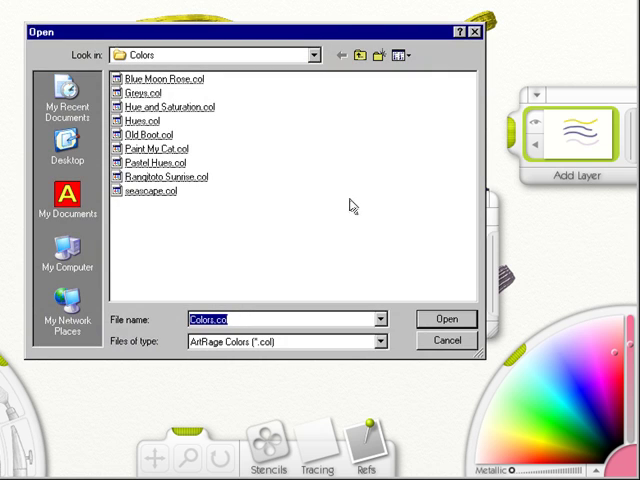
mouse_move(204, 196)
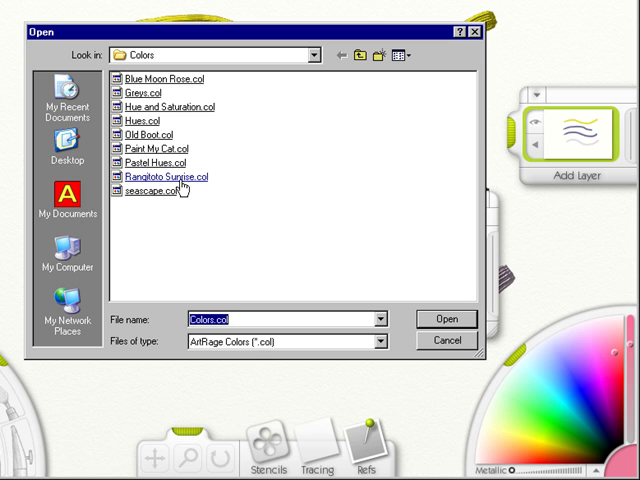
mouse_move(180, 192)
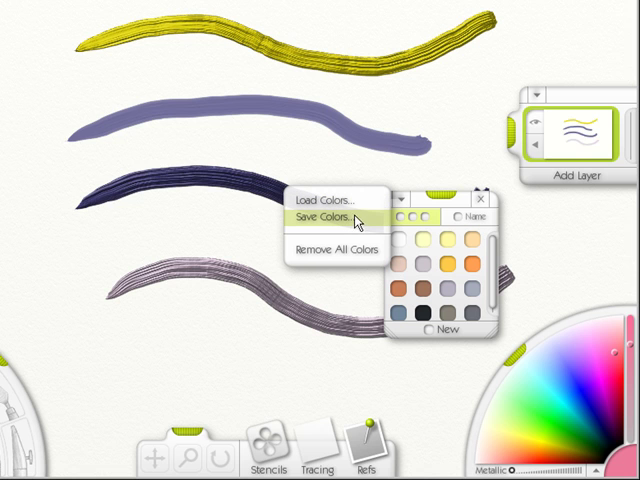
mouse_move(356, 220)
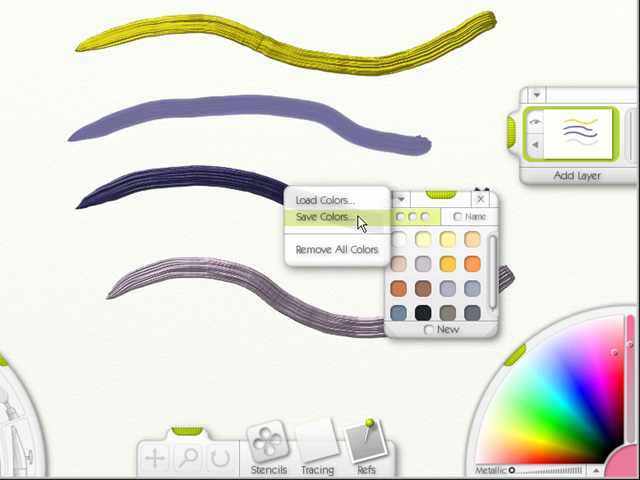
mouse_move(344, 250)
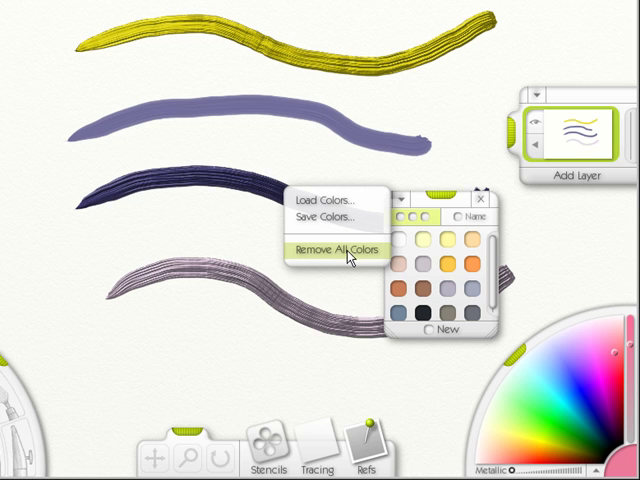
- Remove all colour swatches and drag the samples panel toward the canvas centre
click(336, 250)
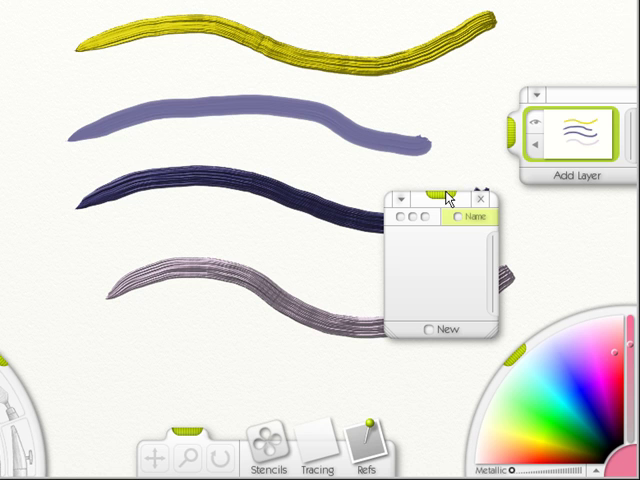
mouse_move(444, 200)
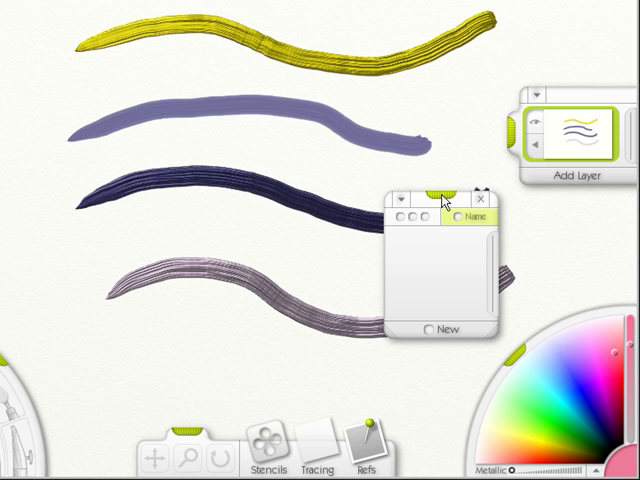
drag(436, 194, 320, 184)
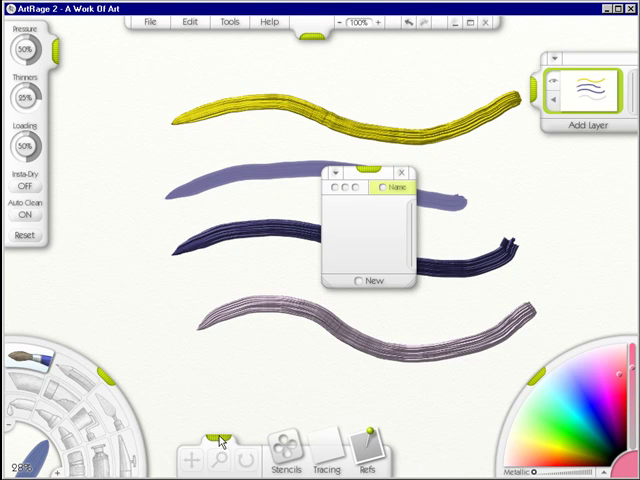
mouse_move(538, 384)
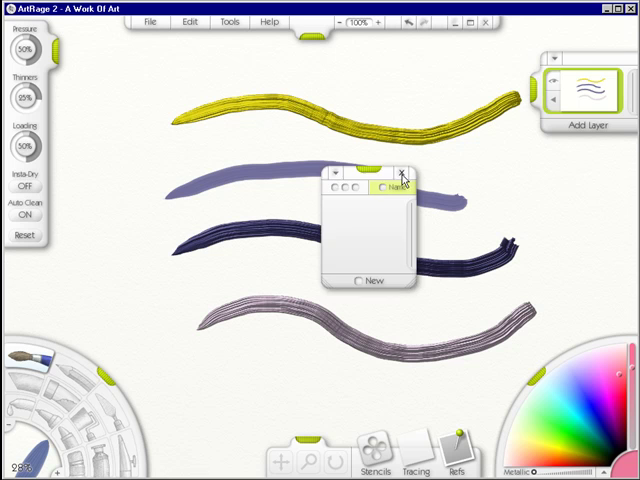
- Switch the colour picker through HS/L, RG/B and RB/G layouts, ending on BG/R
click(402, 172)
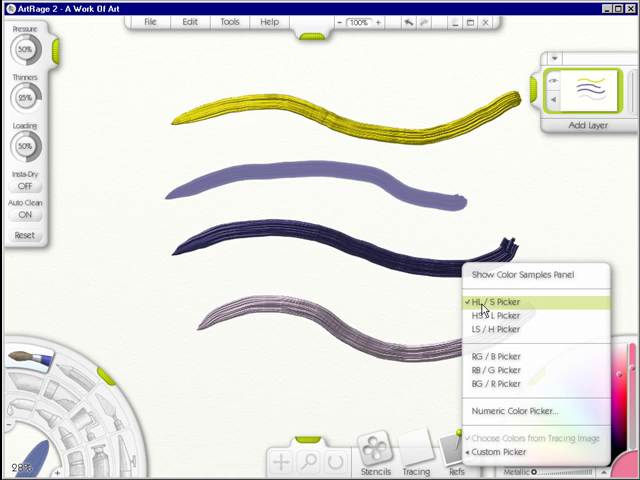
mouse_move(508, 308)
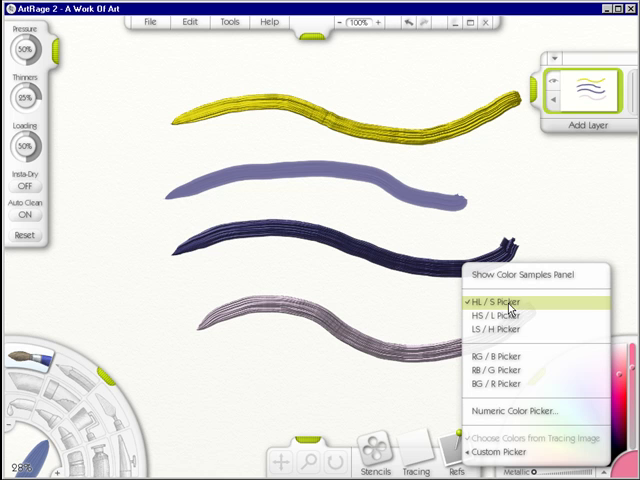
mouse_move(512, 308)
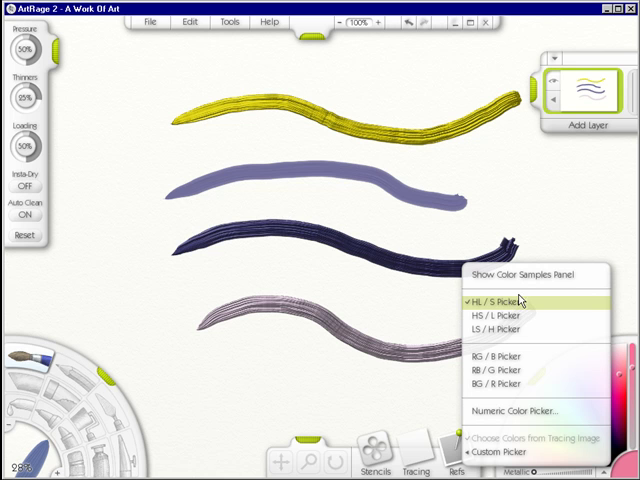
mouse_move(624, 380)
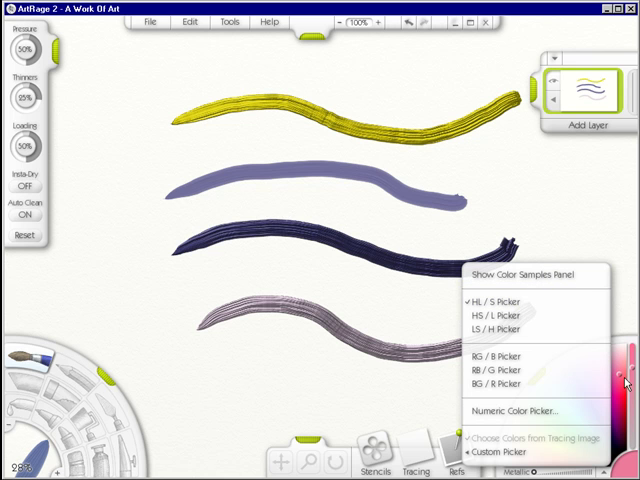
mouse_move(490, 314)
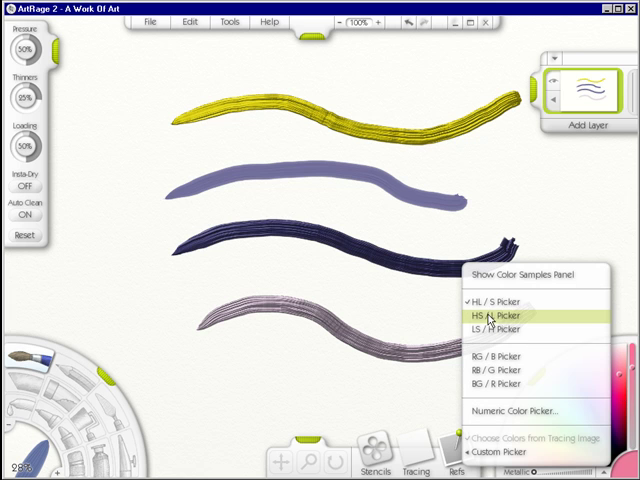
click(490, 316)
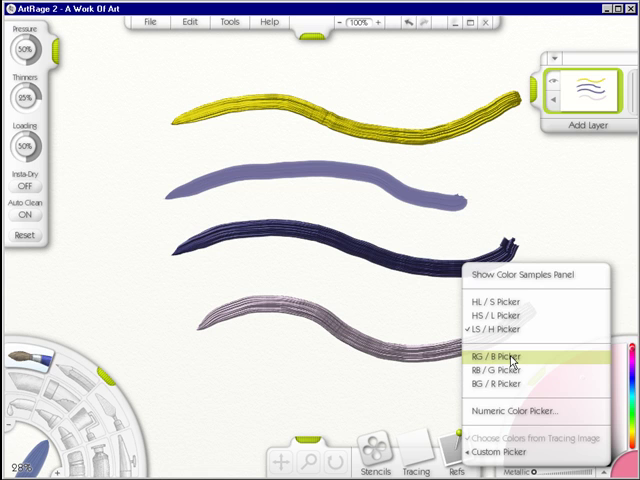
click(496, 358)
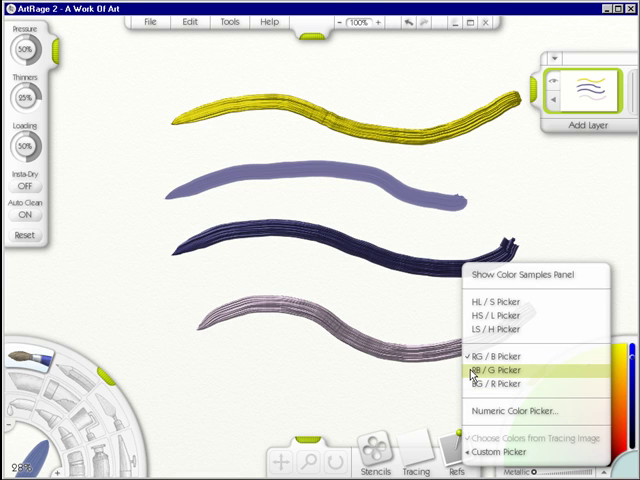
click(508, 370)
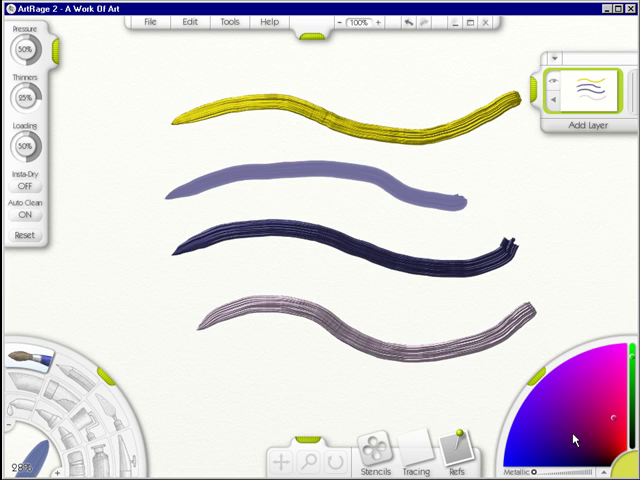
mouse_move(576, 440)
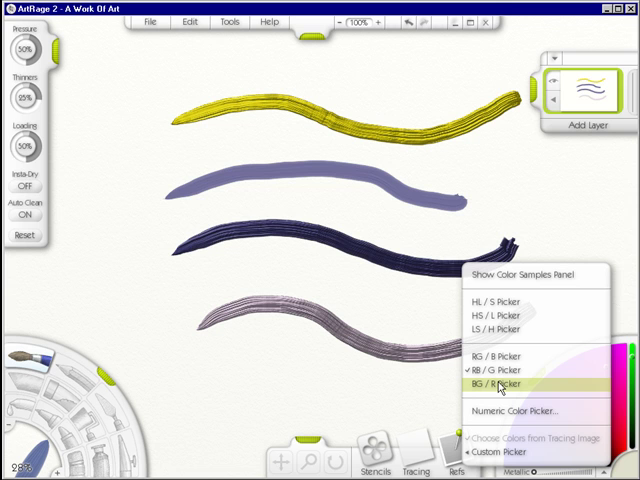
click(500, 384)
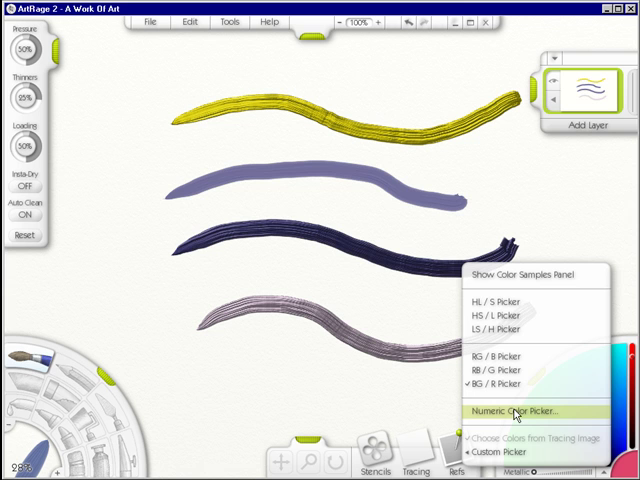
- Set the paint colour numerically to teal green (90/174/153) and confirm
click(516, 412)
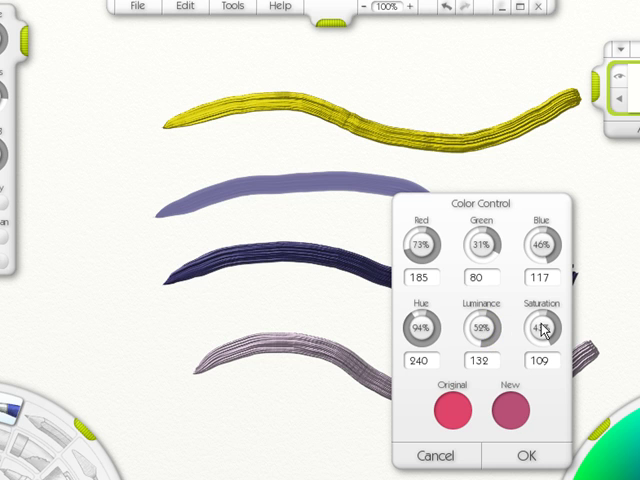
drag(540, 328, 556, 344)
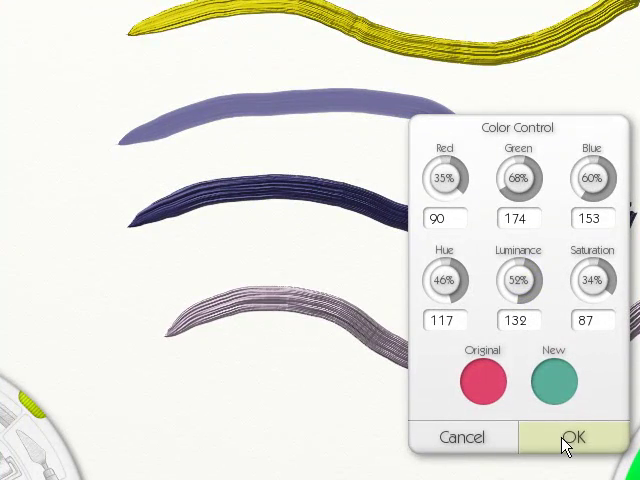
click(572, 436)
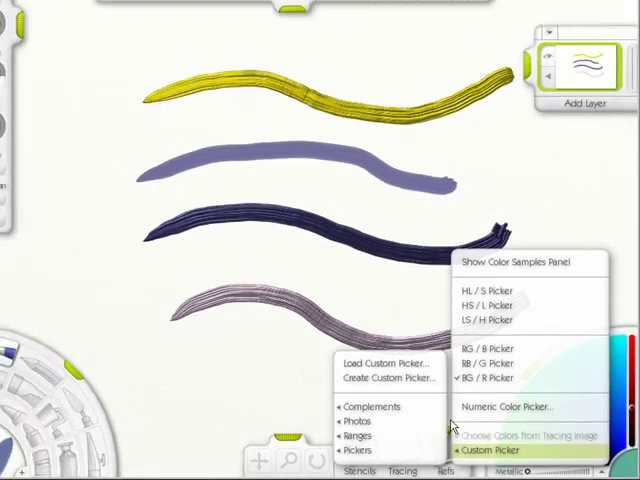
- Load Blue Lace 16.bmp from the recent files as the custom colour picker
click(386, 362)
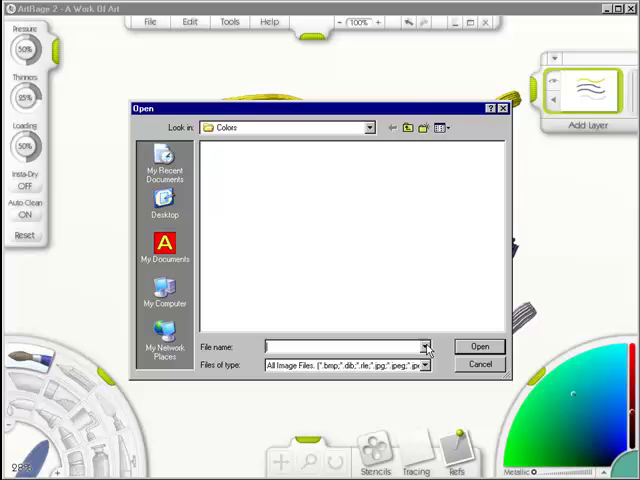
click(428, 346)
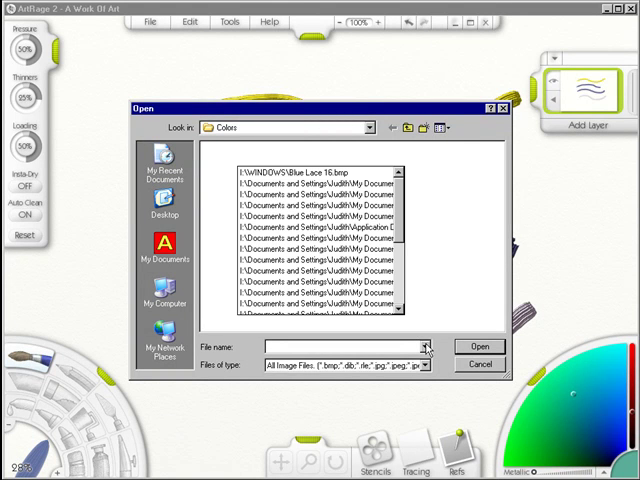
click(300, 168)
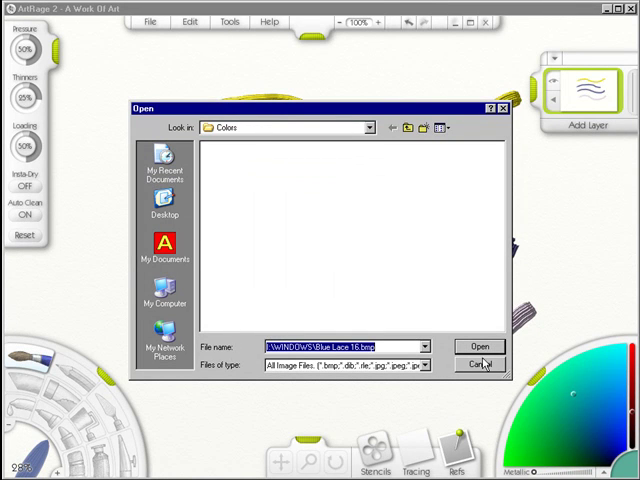
click(480, 348)
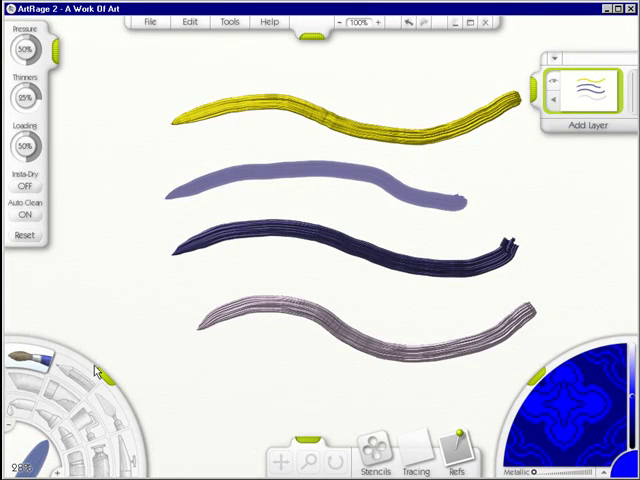
drag(120, 300, 304, 380)
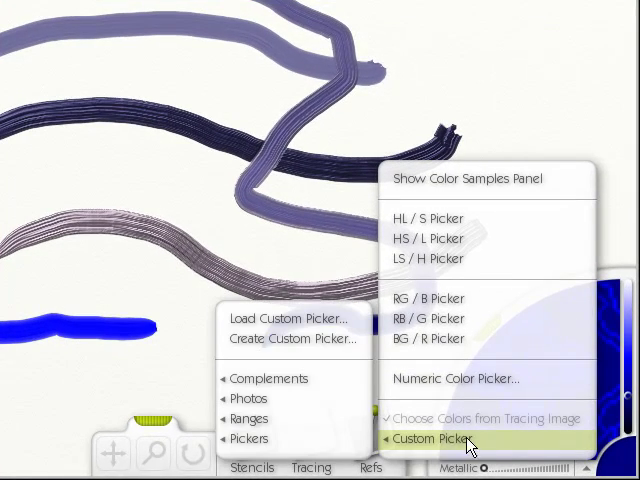
mouse_move(292, 338)
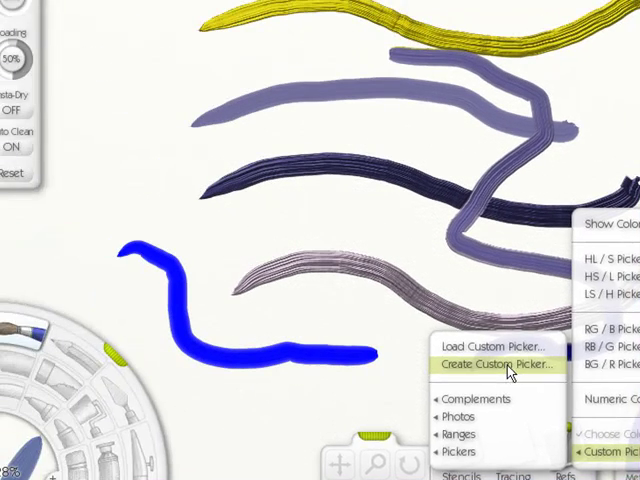
- Create a custom picker from the painting and save it as 'purple' in Pickers
click(492, 364)
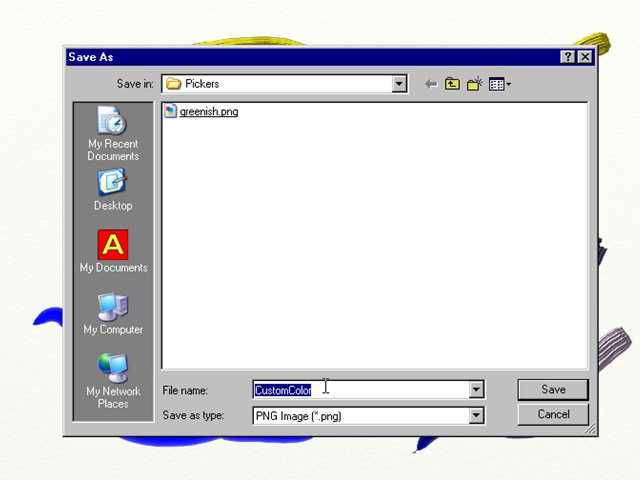
text(purl)
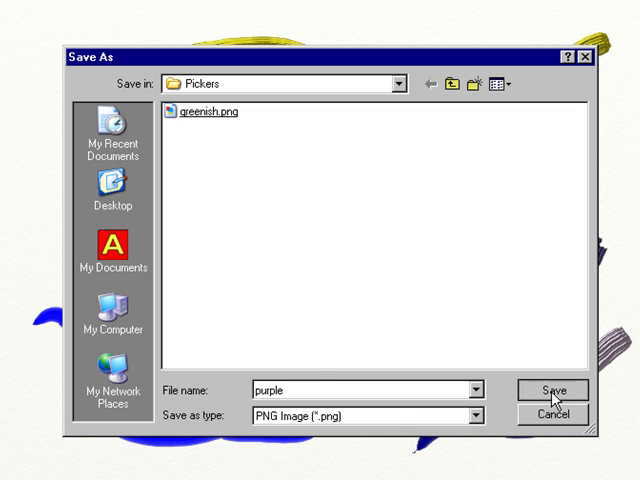
click(552, 392)
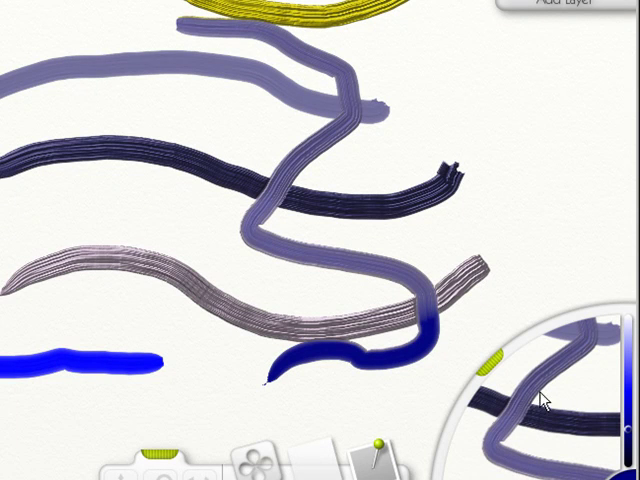
mouse_move(478, 142)
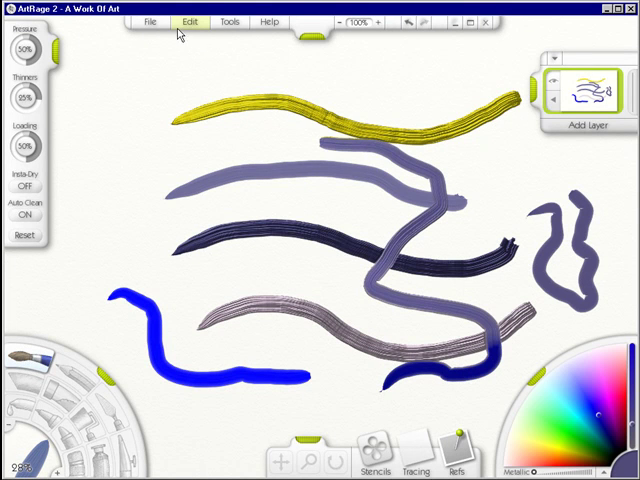
- Clear all paint off the layer via Edit > Clear Layer
click(188, 20)
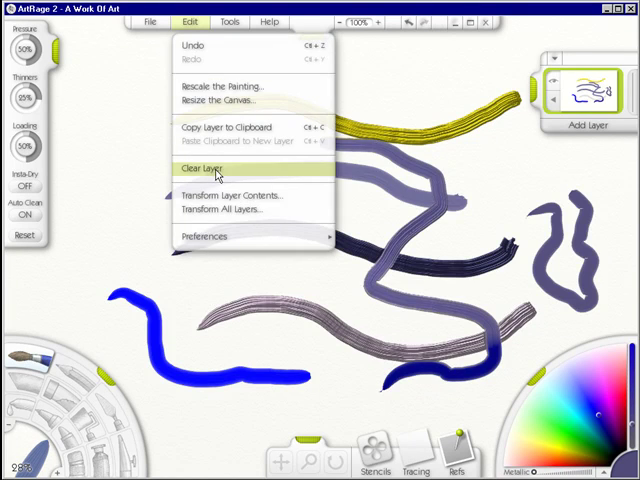
click(200, 168)
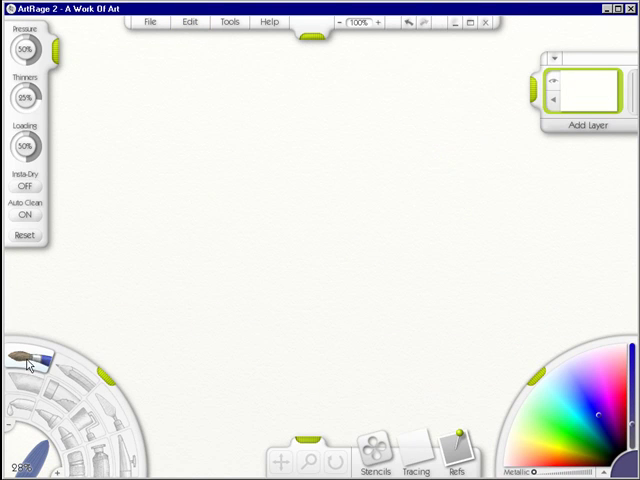
mouse_move(258, 214)
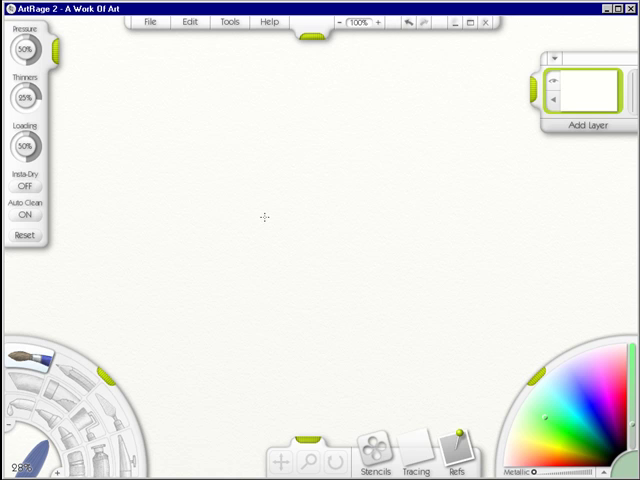
- Dab small green, purple and mauve patches near the canvas centre
drag(262, 218, 296, 208)
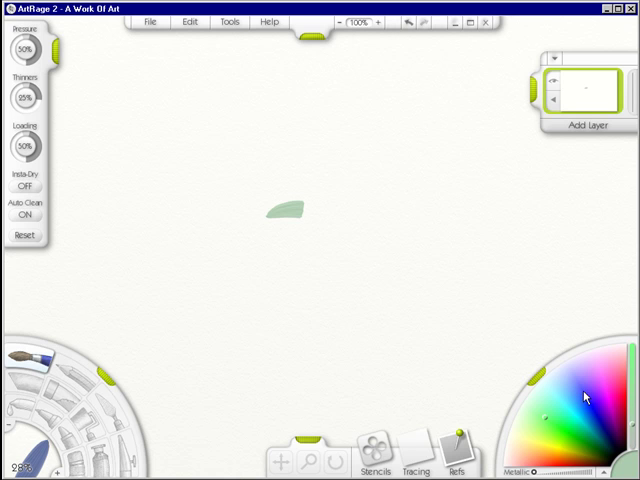
click(332, 208)
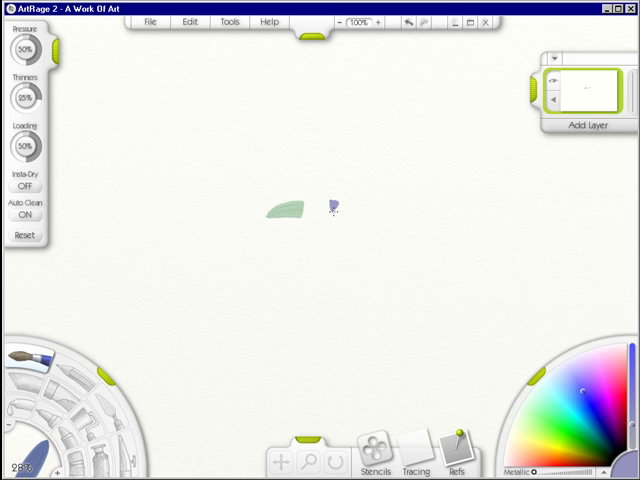
drag(336, 204, 316, 220)
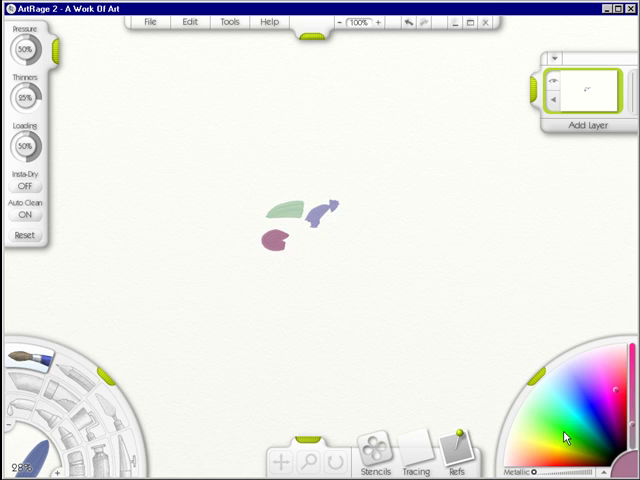
drag(300, 250, 336, 270)
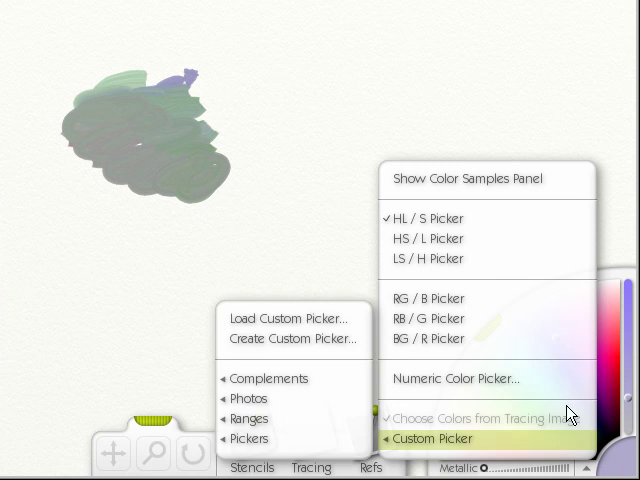
mouse_move(430, 440)
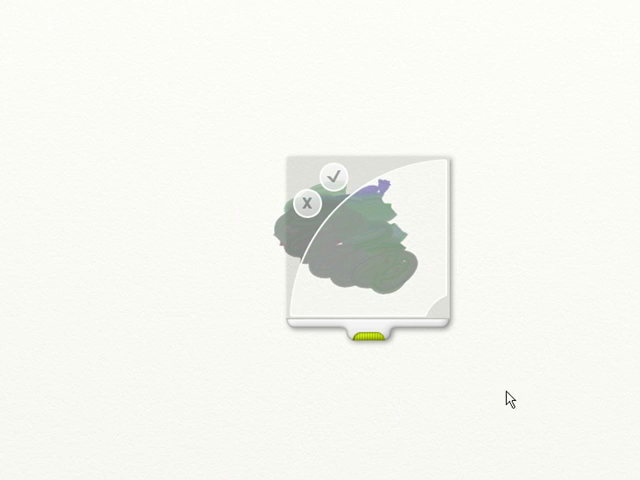
mouse_move(376, 338)
text(g)
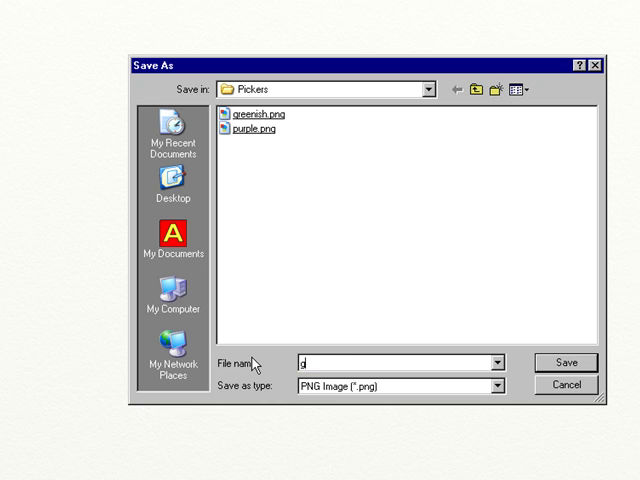
- Name the custom picker file 'greengrass' and save it in the Pickers folder
text(reemgra)
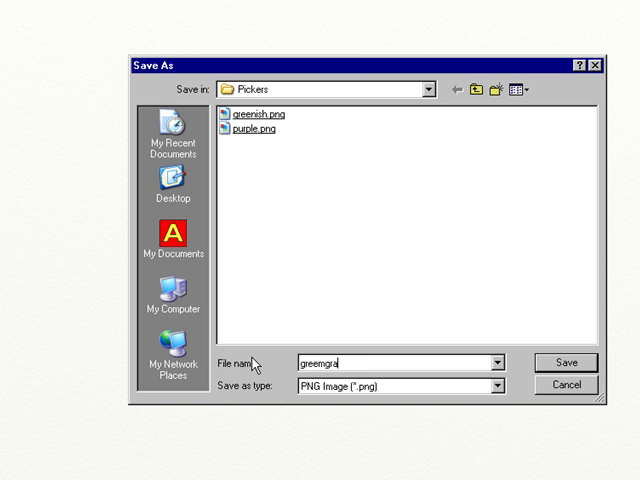
key(BackSpace)
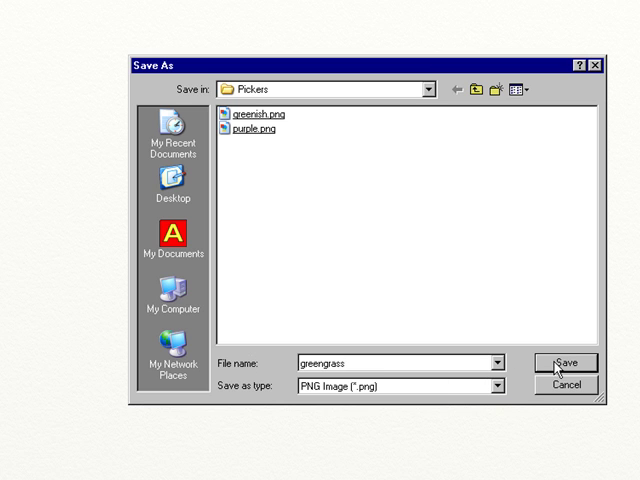
click(568, 362)
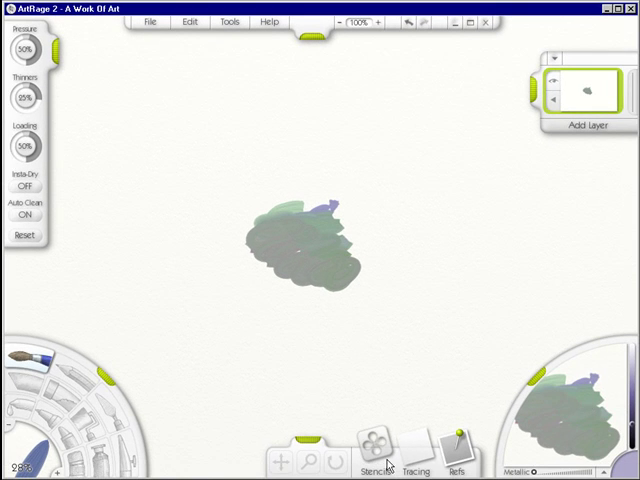
mouse_move(366, 352)
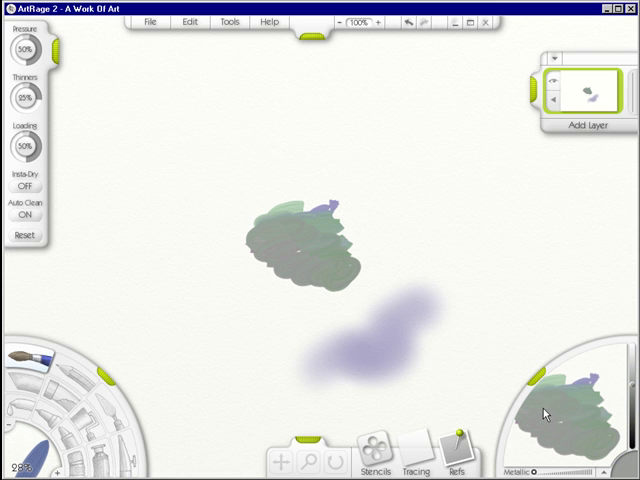
- Spray a soft purple airbrush cloud just below the green blob
drag(418, 262, 504, 270)
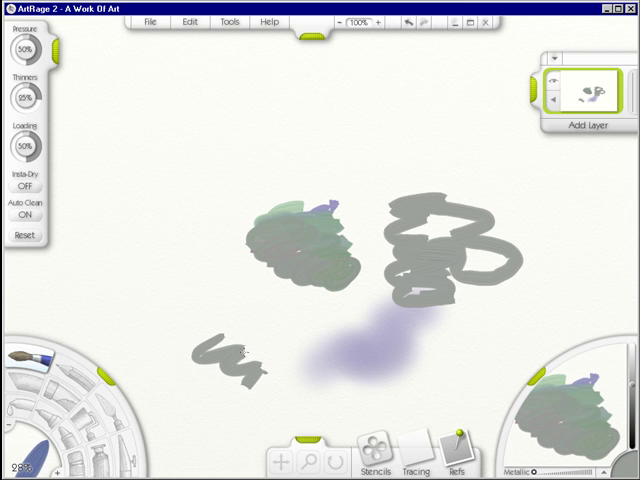
mouse_move(228, 304)
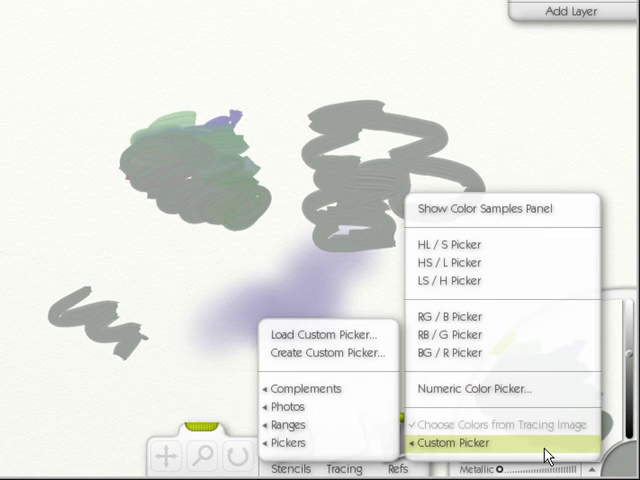
mouse_move(308, 388)
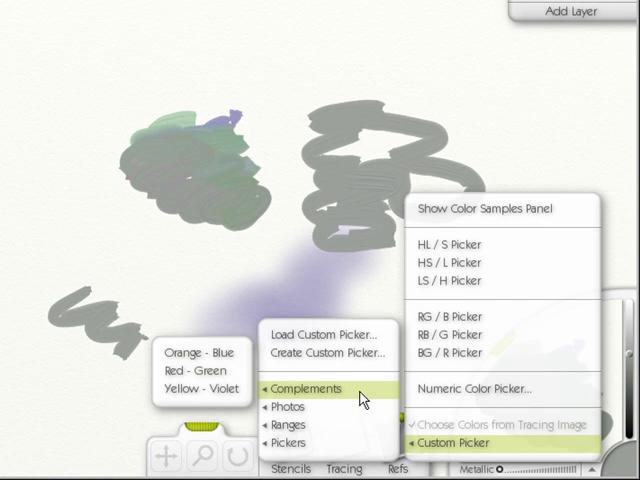
mouse_move(204, 354)
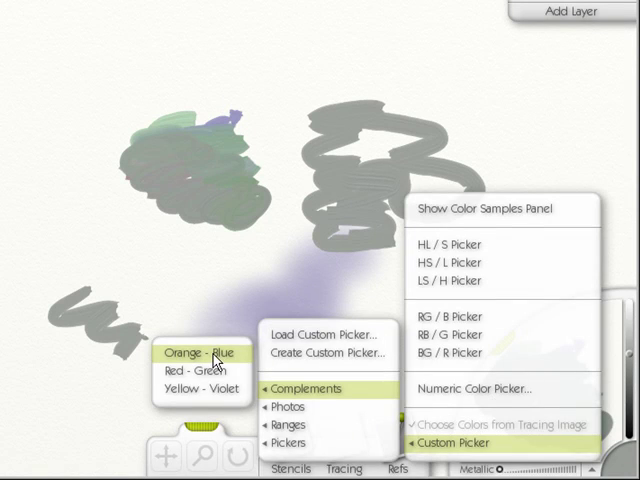
- Load the Orange - Blue complements picker, then switch to Yellow - Violet complements
click(302, 428)
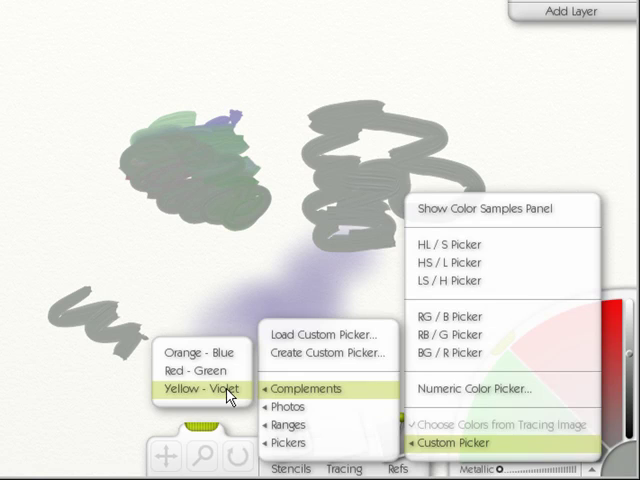
click(204, 388)
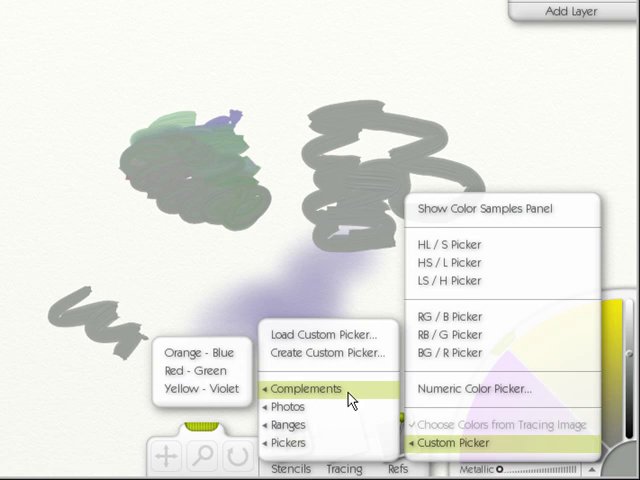
mouse_move(300, 408)
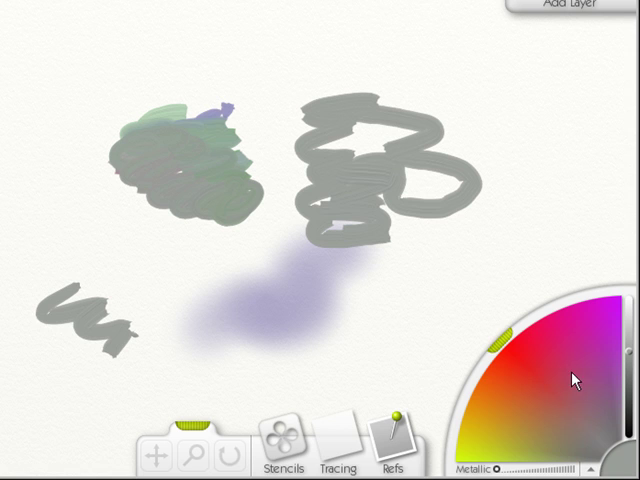
mouse_move(576, 380)
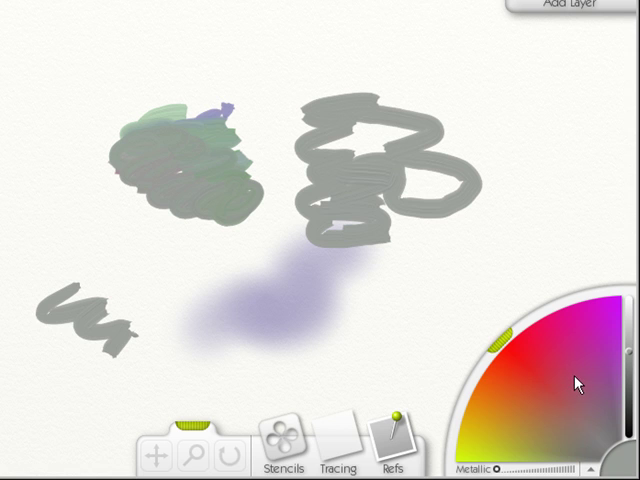
mouse_move(576, 404)
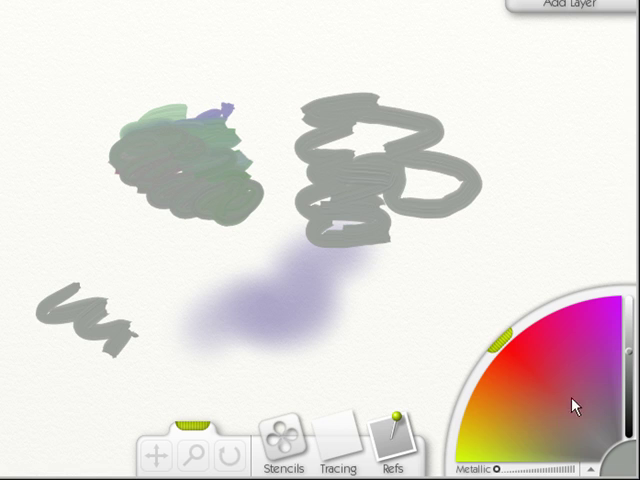
mouse_move(570, 404)
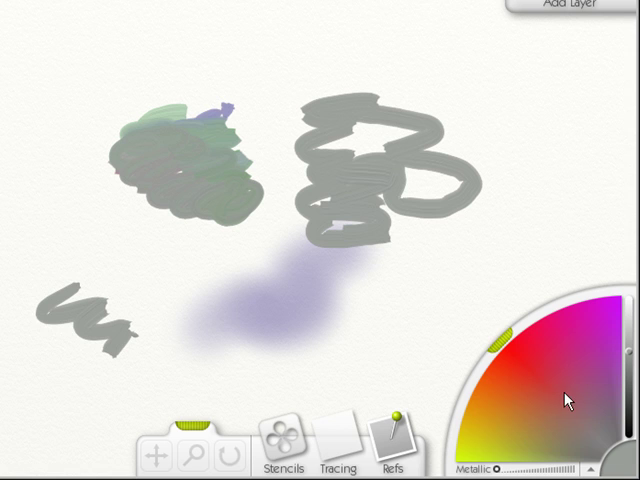